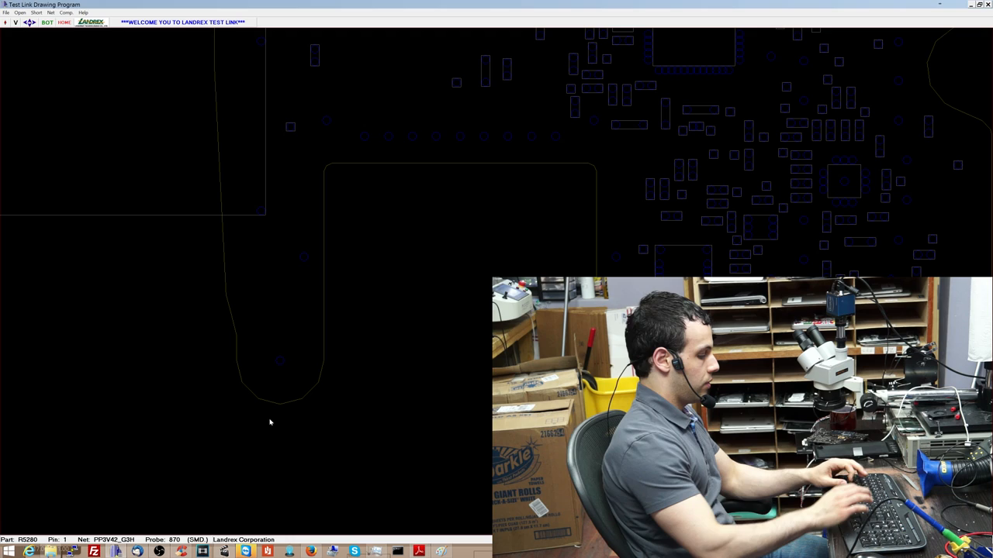
Search for R7020 and scroll to page 3, Power System Architecture.
{"action": "left_click", "coordinate": [47, 22]}
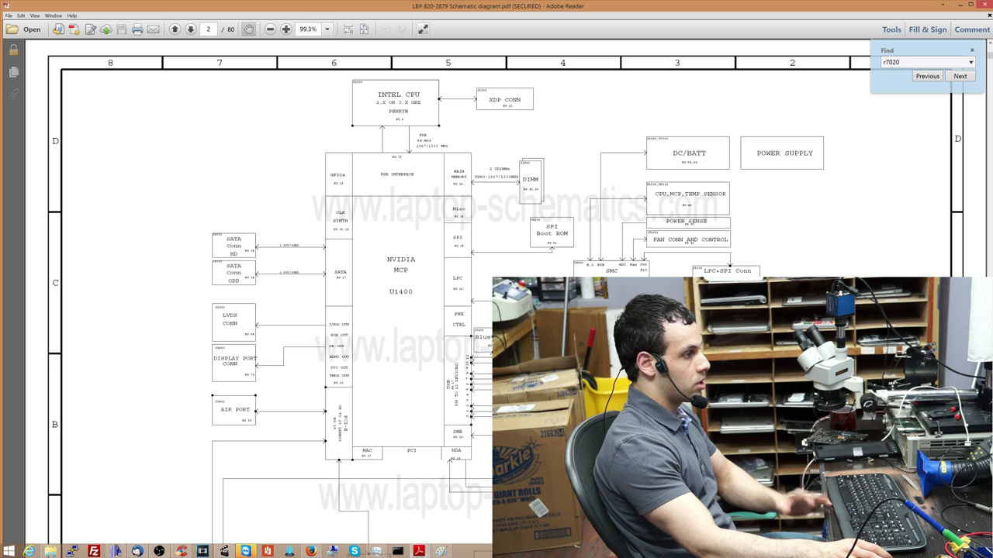
{"action": "scroll", "scroll_direction": "down", "scroll_amount": 3}
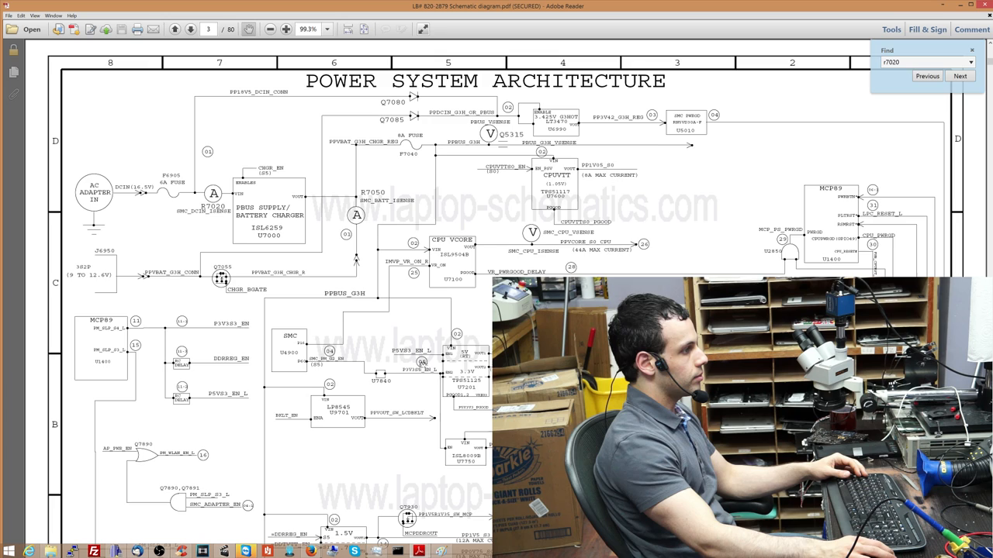
Scroll through page 3 to show its lower half.
{"action": "scroll", "scroll_direction": "up", "scroll_amount": 3}
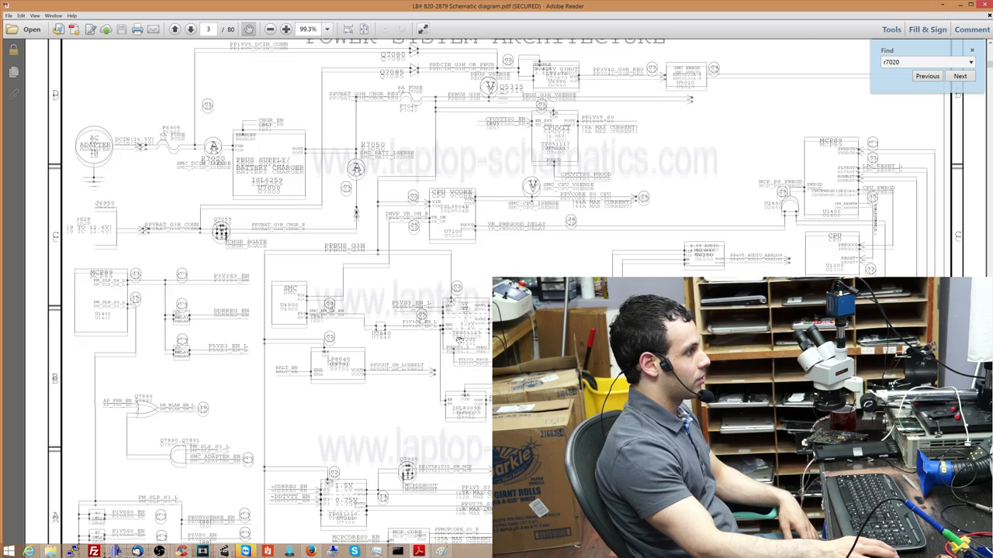
{"action": "scroll", "scroll_direction": "down", "scroll_amount": 3}
{"action": "type", "text": "u9"}
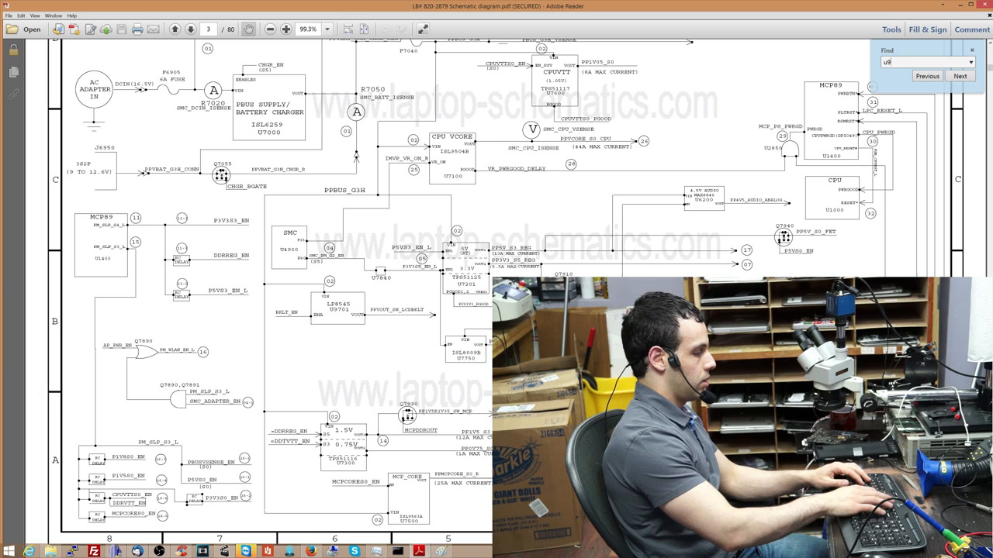
Find U9701, step to the page 70 backlight circuit, then search ppbus_.
{"action": "left_click", "coordinate": [960, 76]}
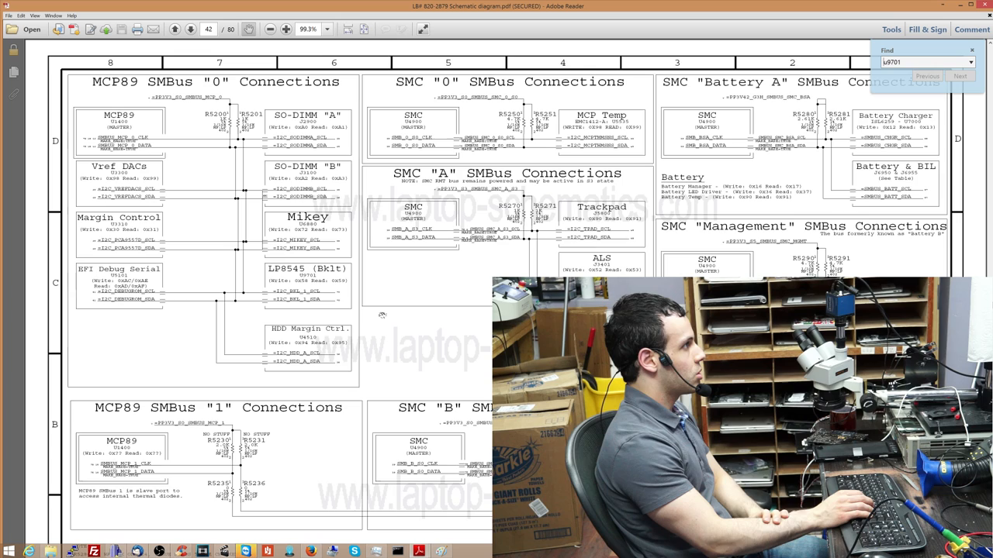
{"action": "left_click", "coordinate": [959, 76]}
{"action": "type", "text": "ppbus_"}
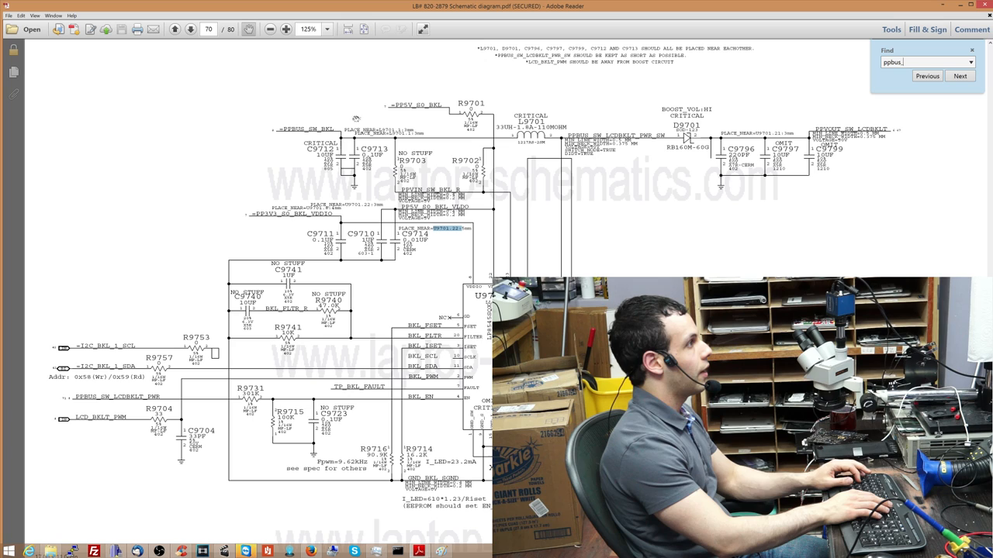
{"action": "left_click", "coordinate": [959, 75]}
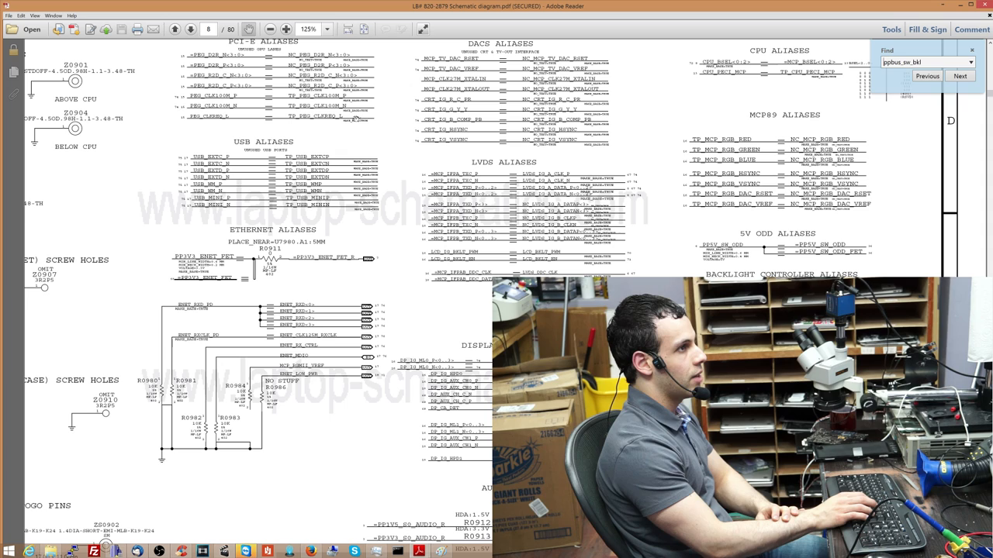
Search PPBUS_SW_LCDBKLT_PWR and step to its next match on page 71.
{"action": "left_click", "coordinate": [959, 75]}
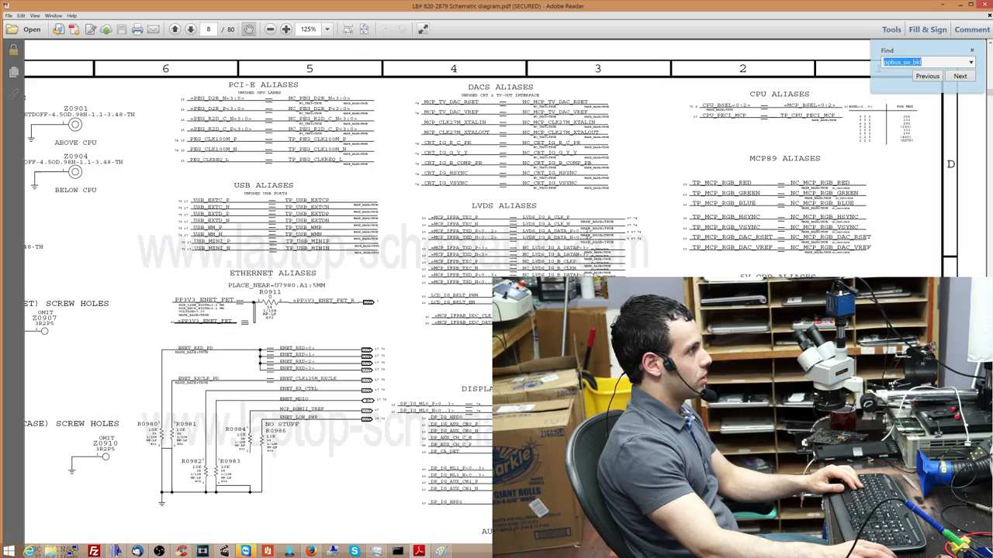
{"action": "scroll", "scroll_direction": "down", "scroll_amount": 3}
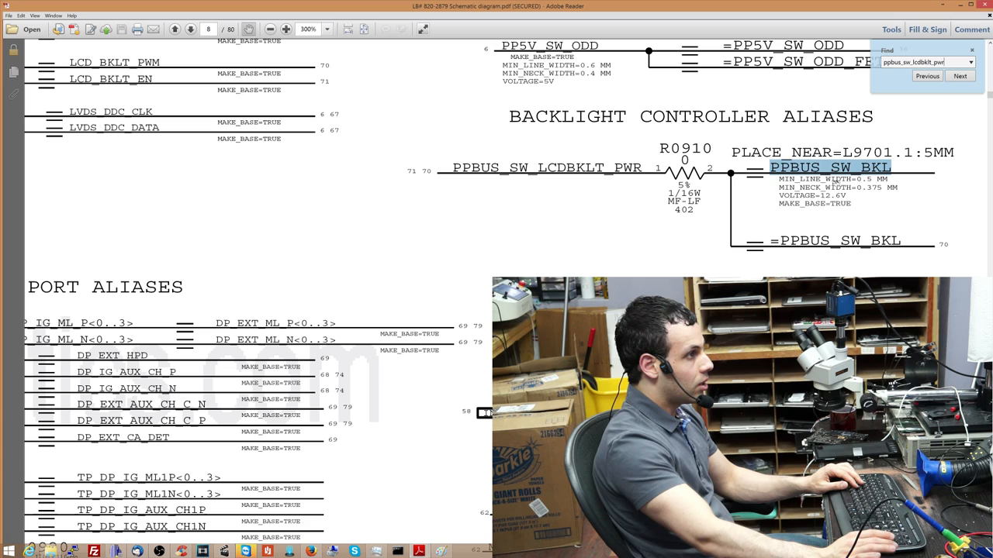
{"action": "left_click", "coordinate": [960, 75]}
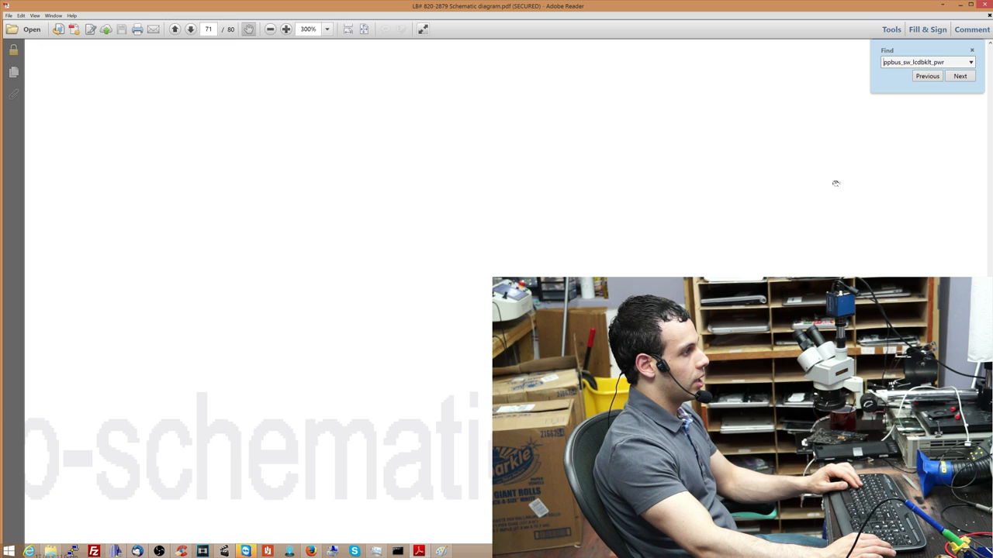
{"action": "left_click", "coordinate": [959, 75]}
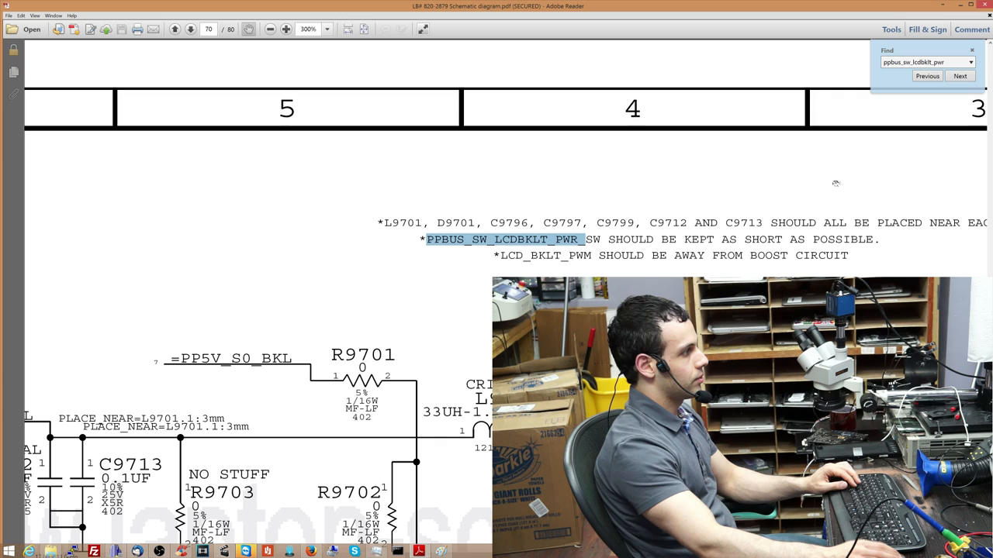
Zoom out to 150% and scroll down to the U9701 backlight driver.
{"action": "left_click", "coordinate": [270, 30]}
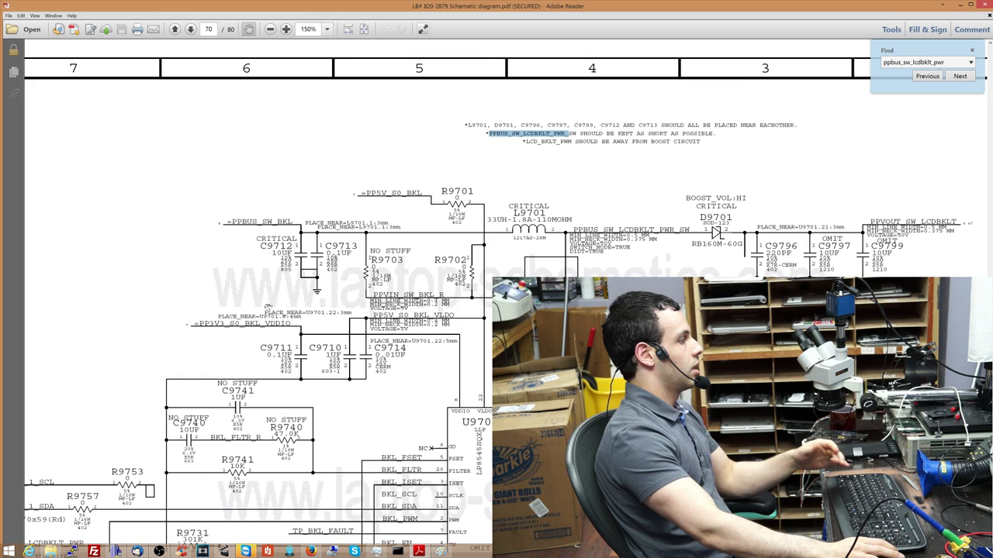
{"action": "scroll", "scroll_direction": "down", "scroll_amount": 3}
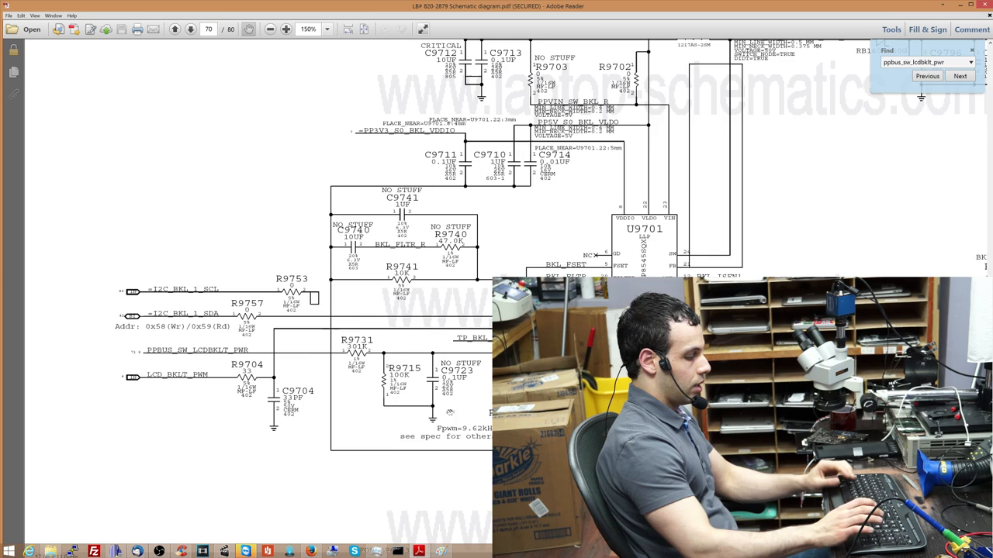
Bring Firefox with the repair shop's Yelp reviews to the front.
{"action": "left_click", "coordinate": [960, 75]}
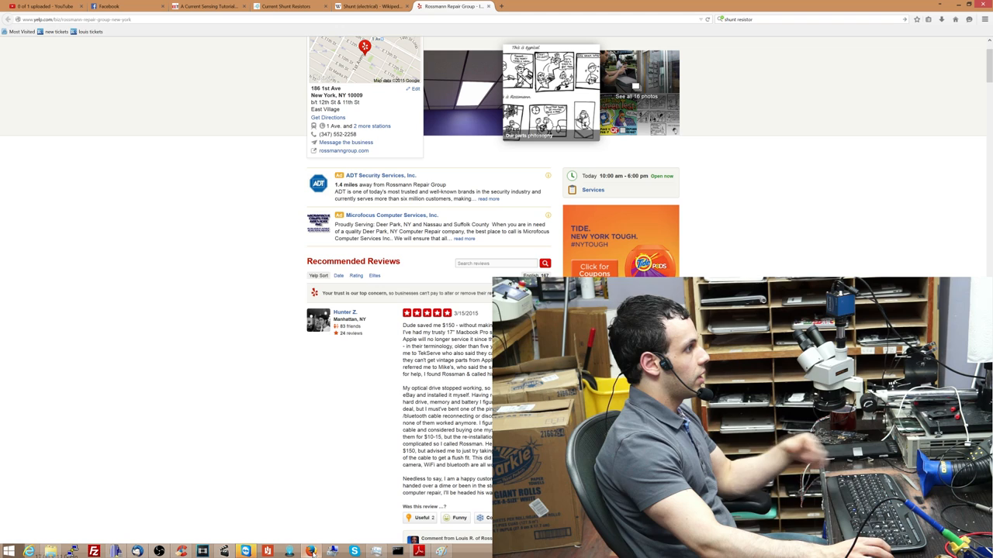
Open the Raltron voltage divider calculator and enter 12.6 V input.
{"action": "left_click", "coordinate": [454, 7]}
{"action": "type", "text": "voltage divider calculator"}
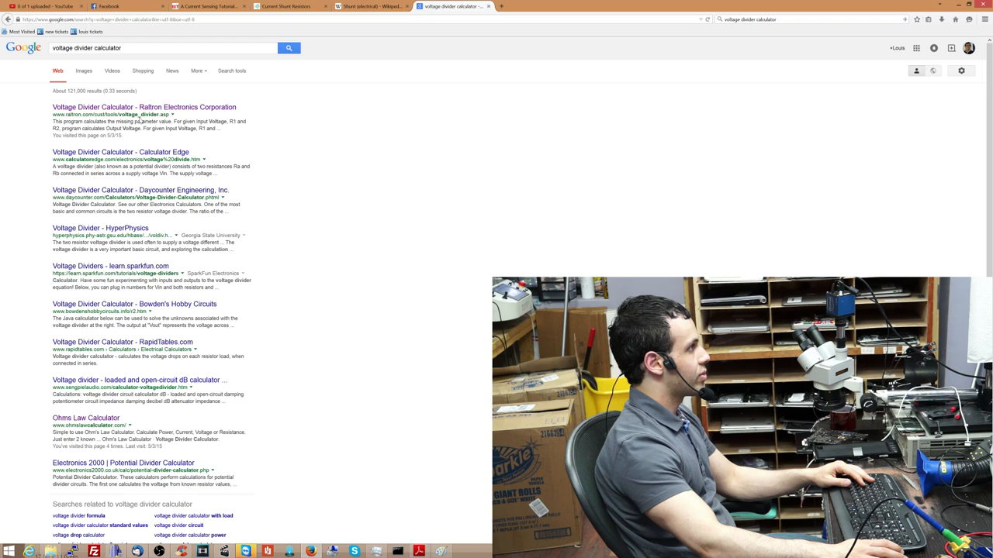
{"action": "left_click", "coordinate": [143, 107]}
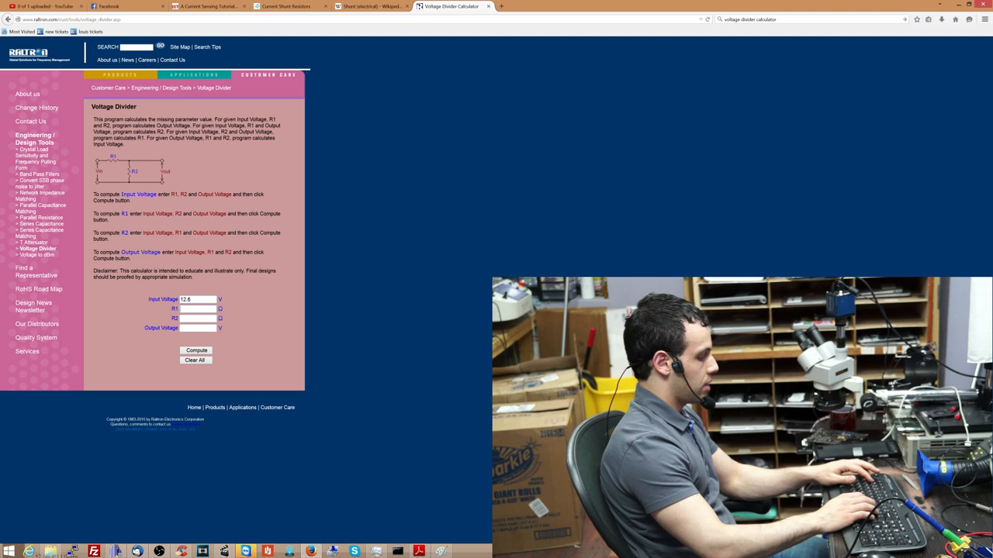
{"action": "left_click", "coordinate": [419, 551]}
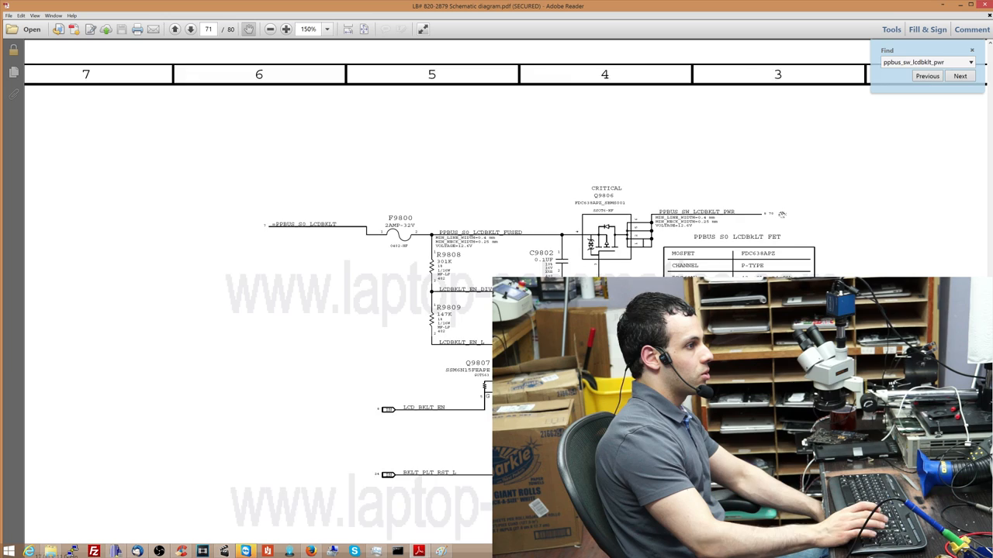
Search U7200 to reach the page 59 5V/3.3V regulator section.
{"action": "left_click", "coordinate": [960, 76]}
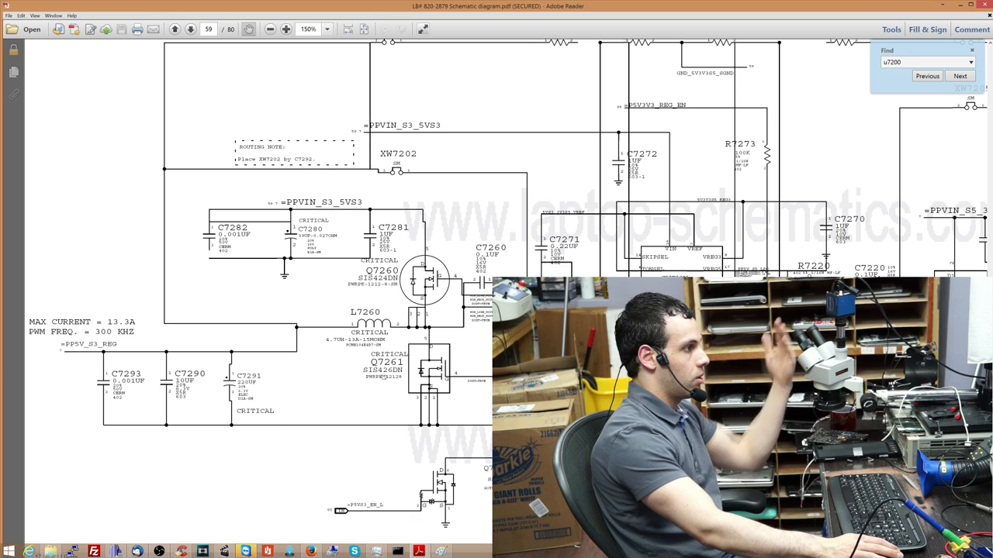
Move back through the schematic toward the page 57 G3Hot supply.
{"action": "left_click", "coordinate": [927, 76]}
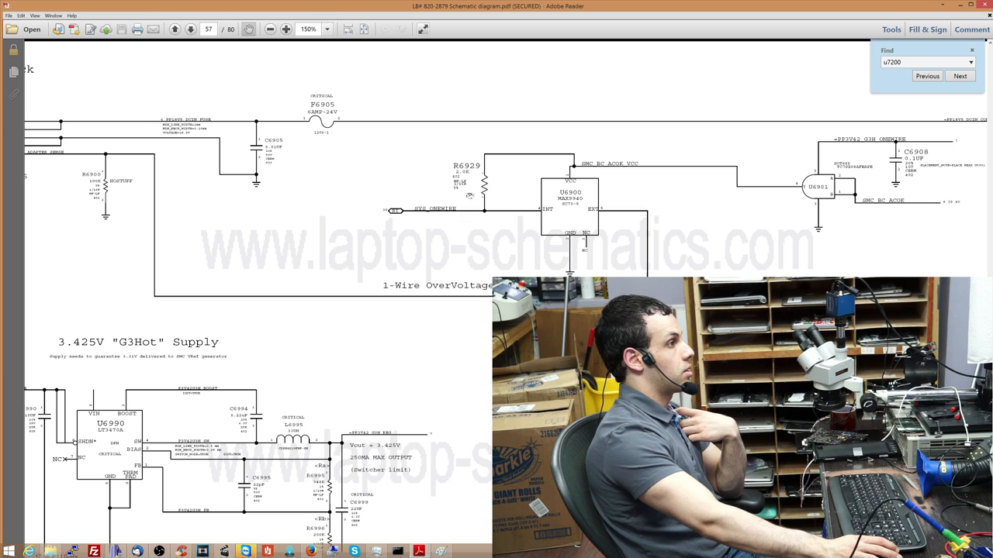
{"action": "scroll", "scroll_direction": "down", "scroll_amount": 3}
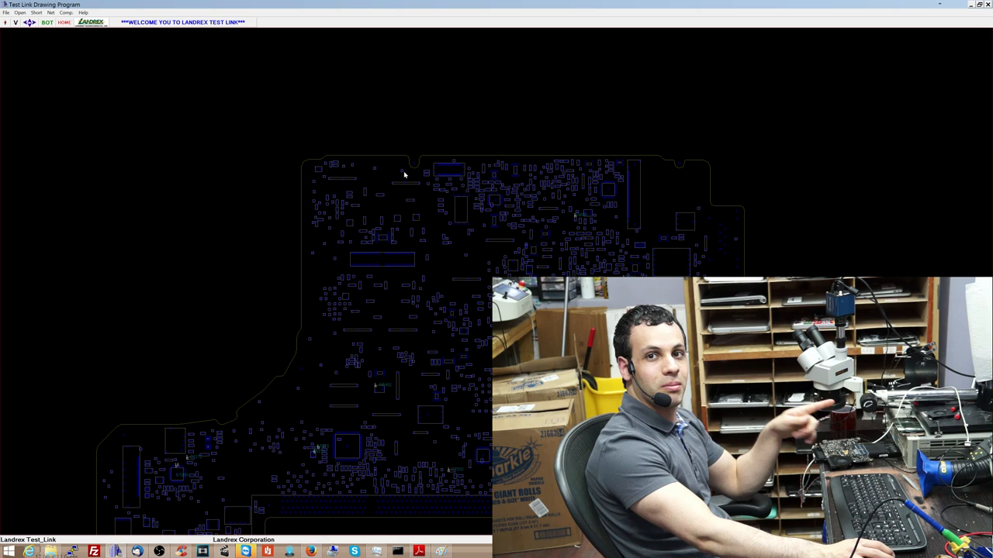
{"action": "mouse_move", "coordinate": [399, 153]}
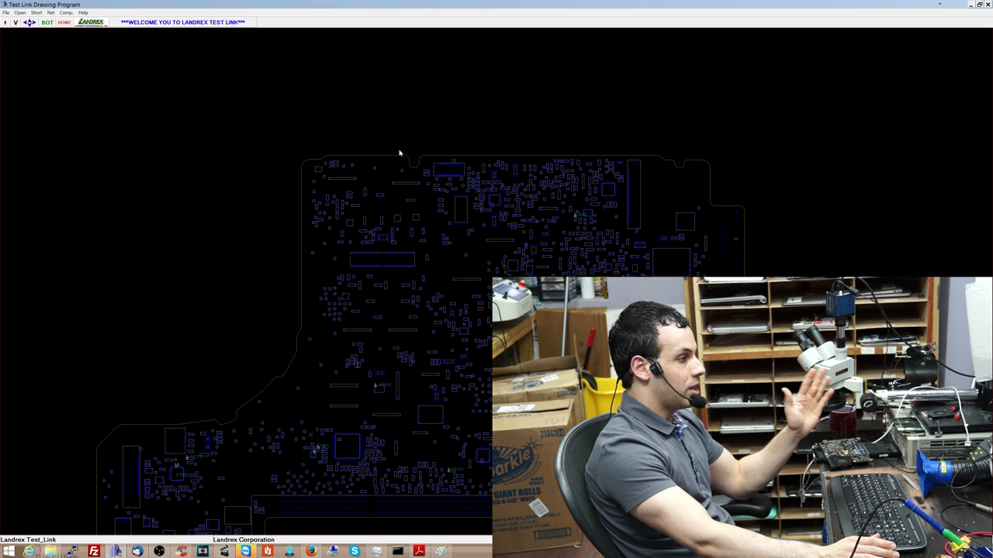